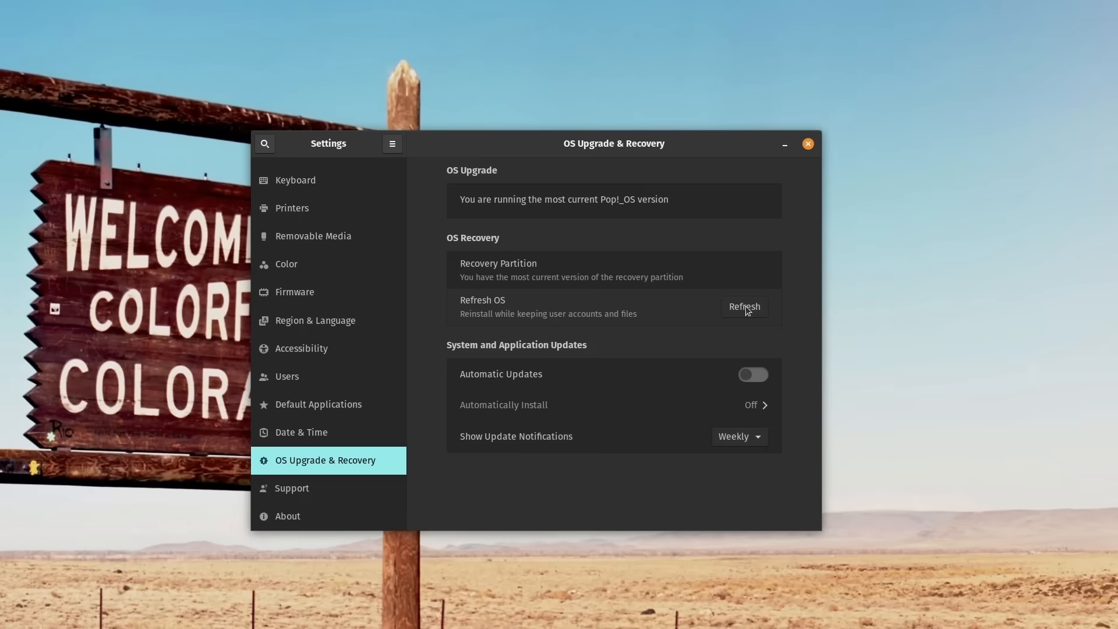
- Show Flathub as the user Flatpak source in Pop!_Shop's Flatpak sources
left_click(744, 307)
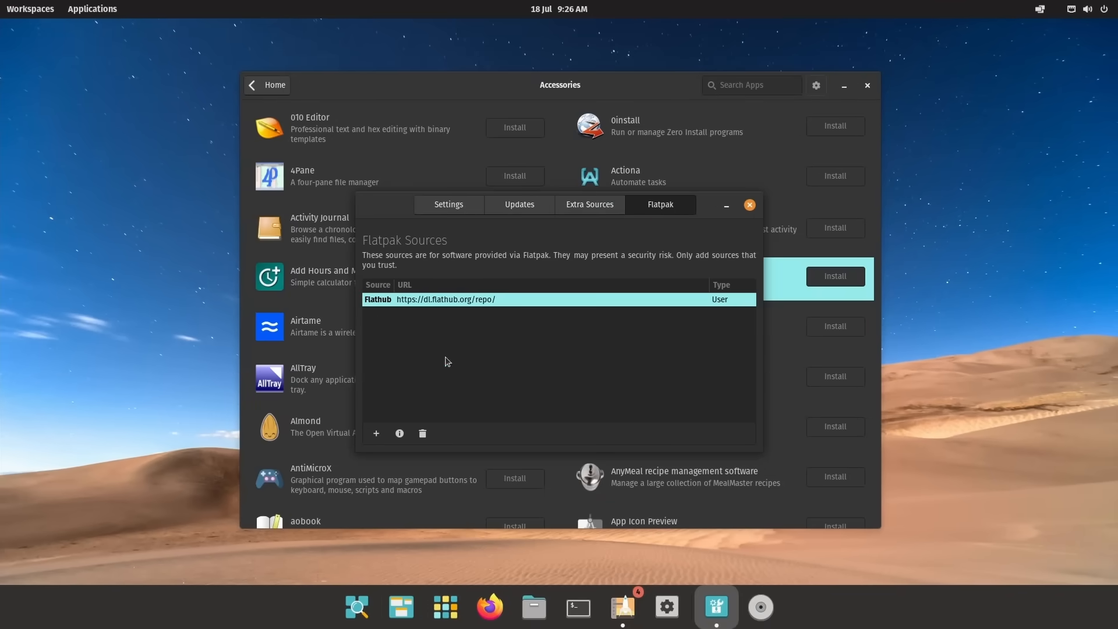
mouse_move(491, 321)
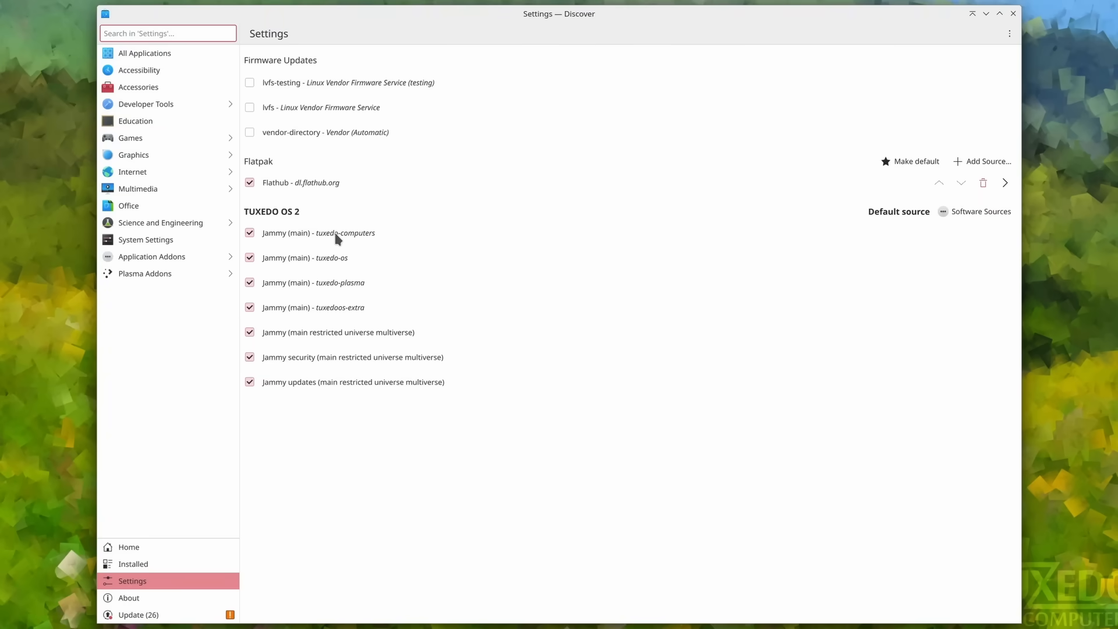
mouse_move(360, 343)
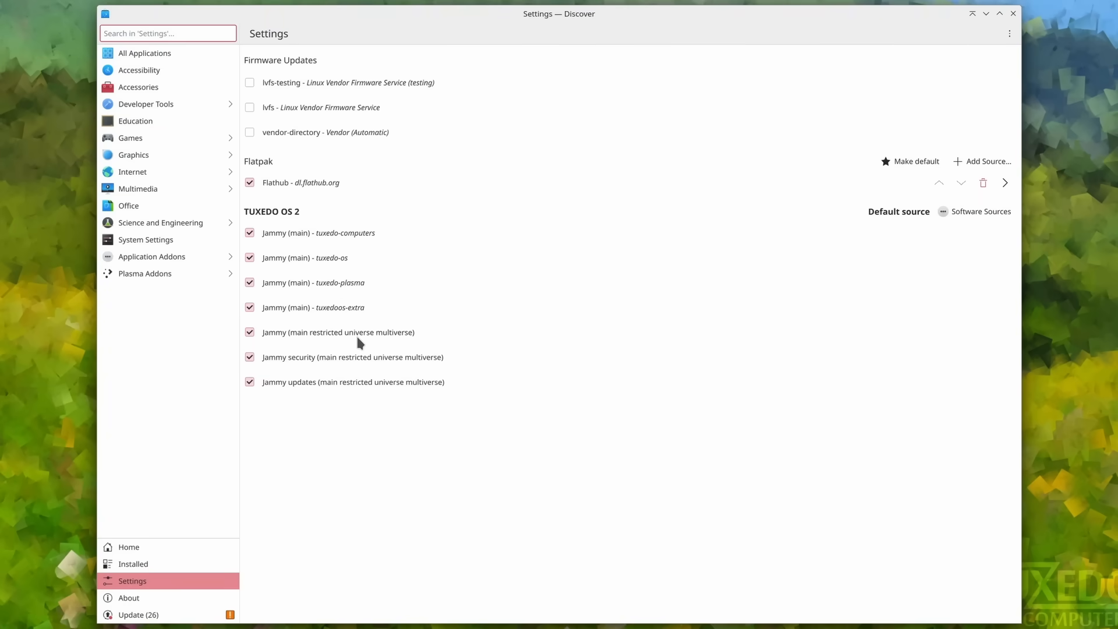
mouse_move(990, 212)
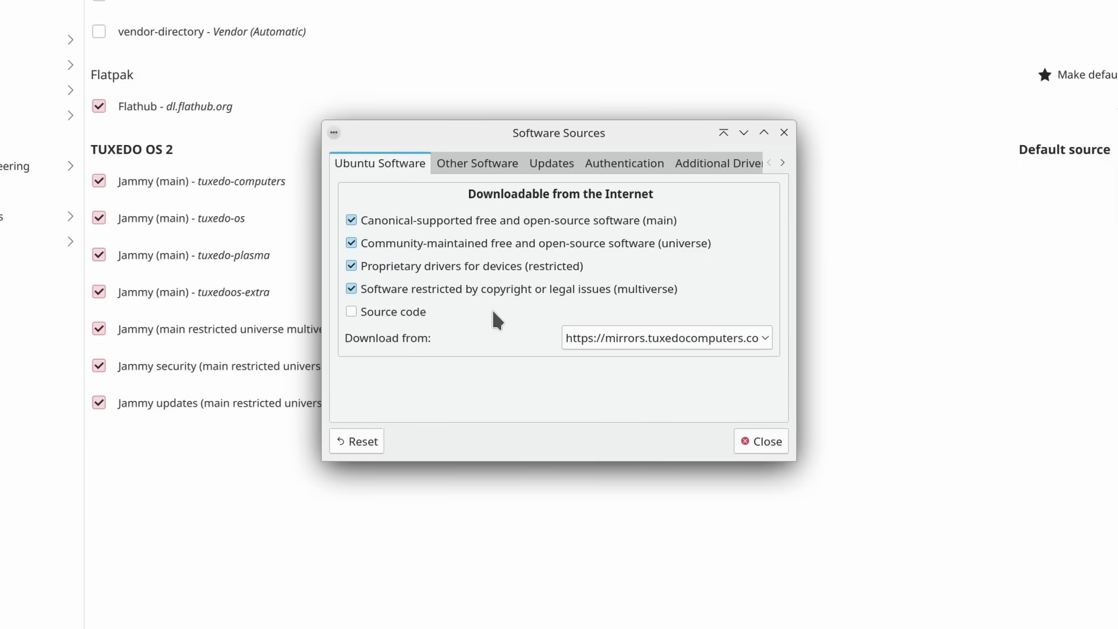
- Check TUXEDO OS's Ubuntu Software and Other Software repositories, then open About this System
left_click(478, 163)
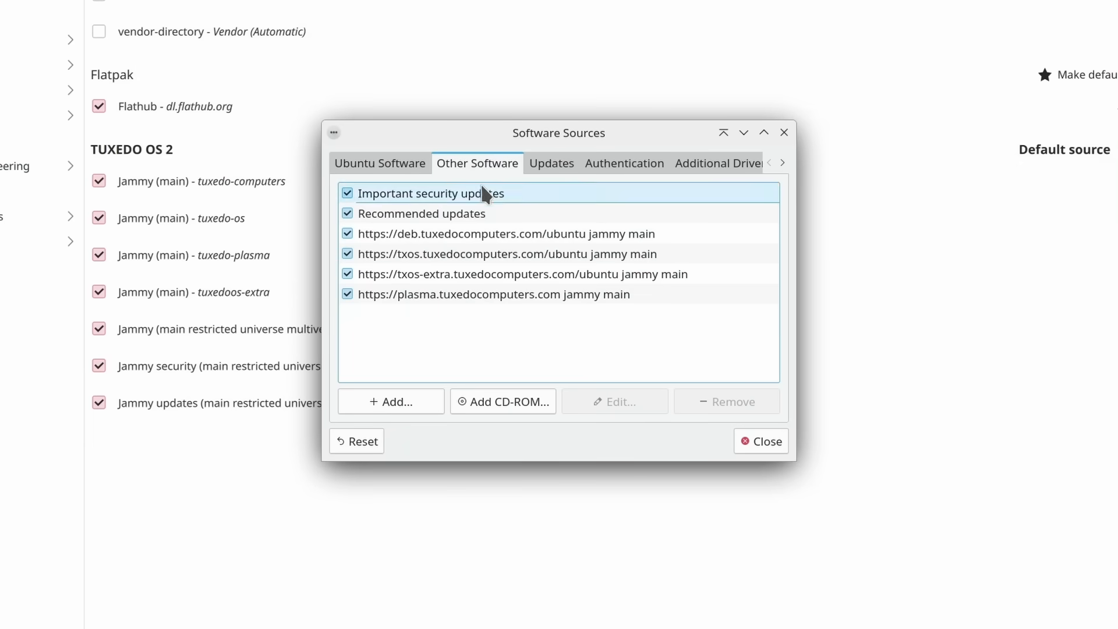
left_click(521, 294)
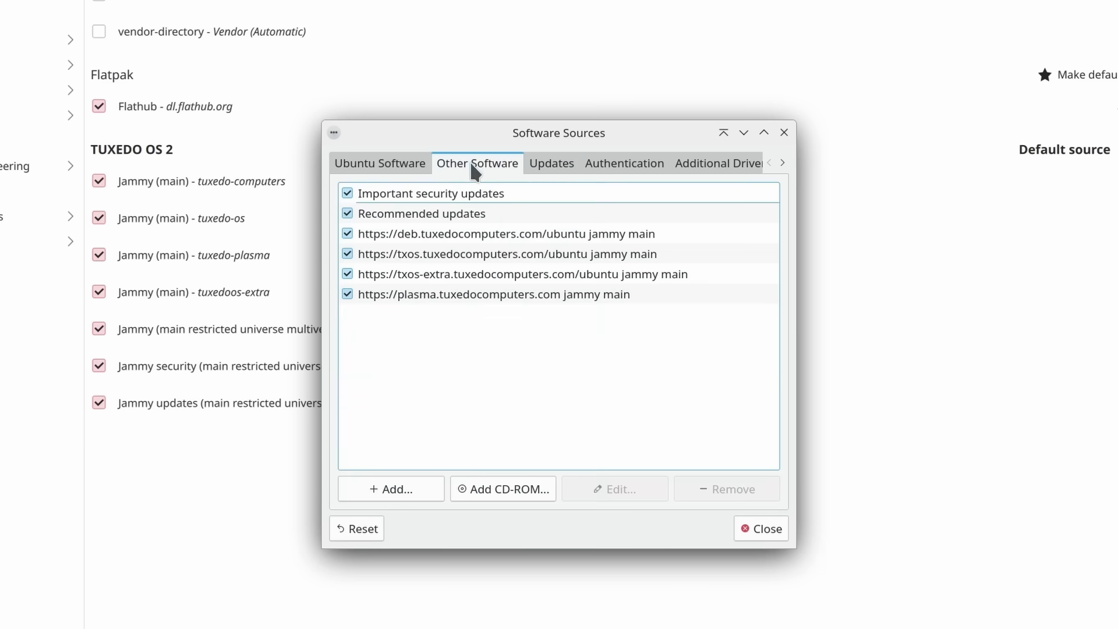
left_click(380, 163)
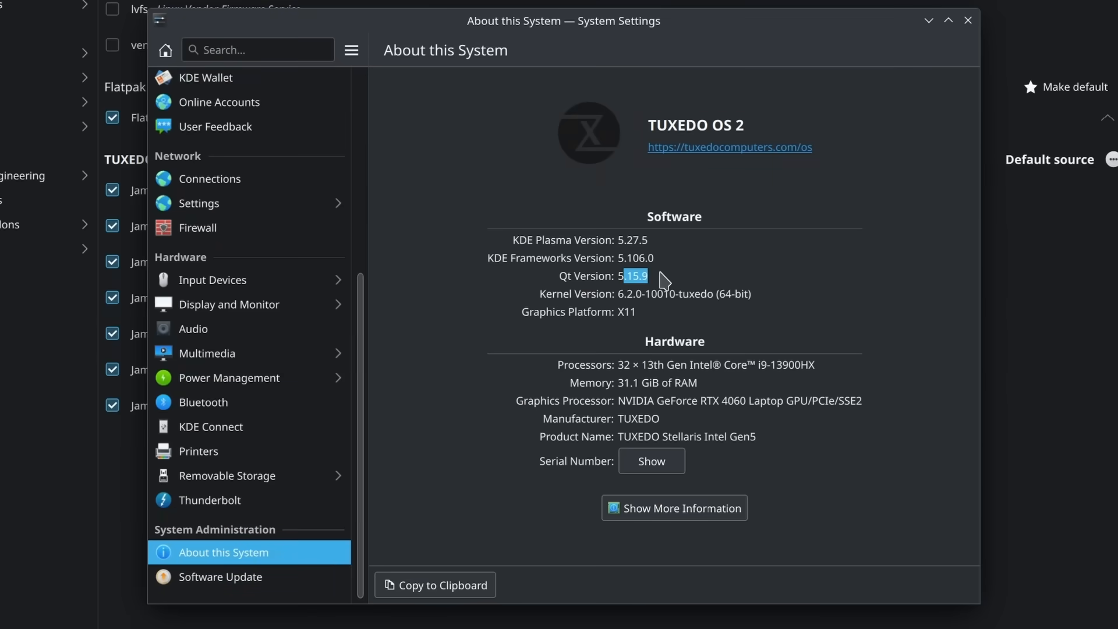
mouse_move(635, 231)
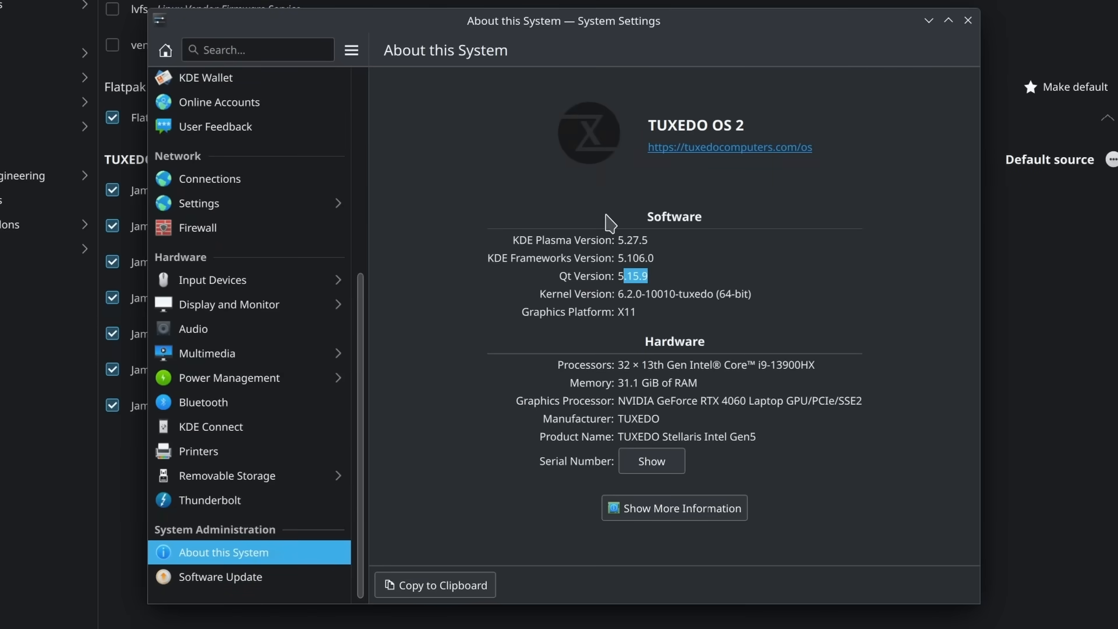
left_click(220, 577)
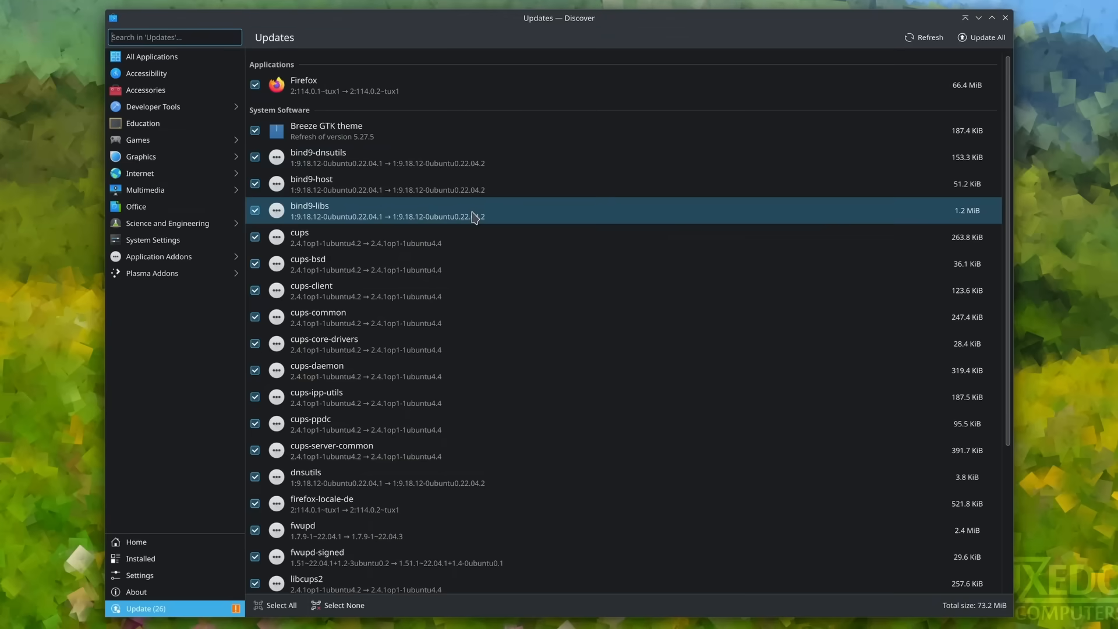
- Scroll through Discover's 26 pending updates, Firefox plus system packages
scroll("down", 3)
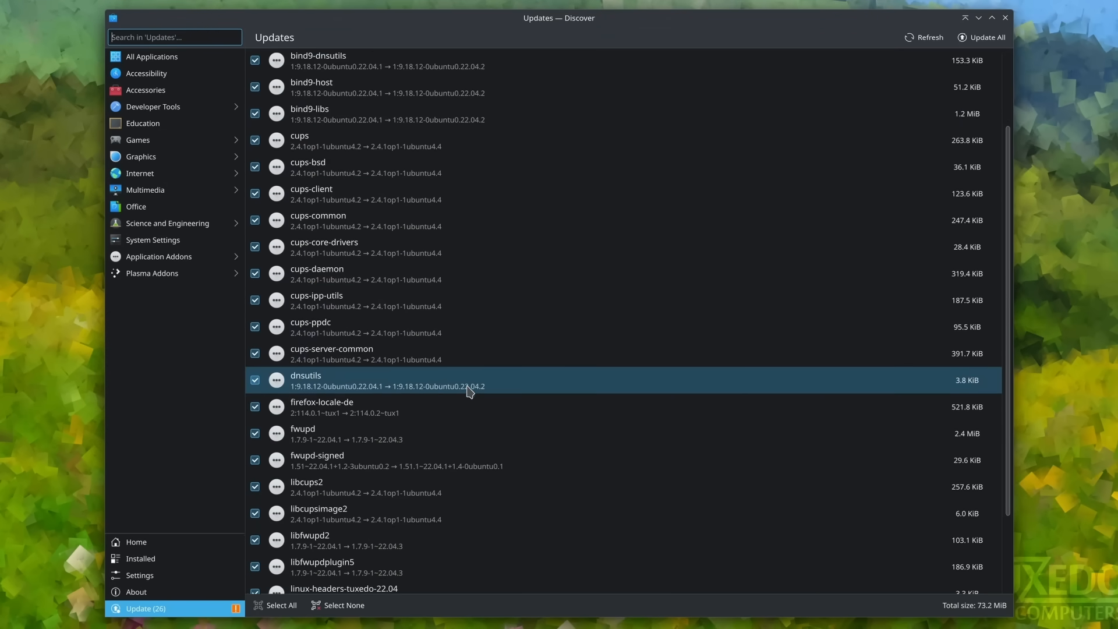
scroll("down", 3)
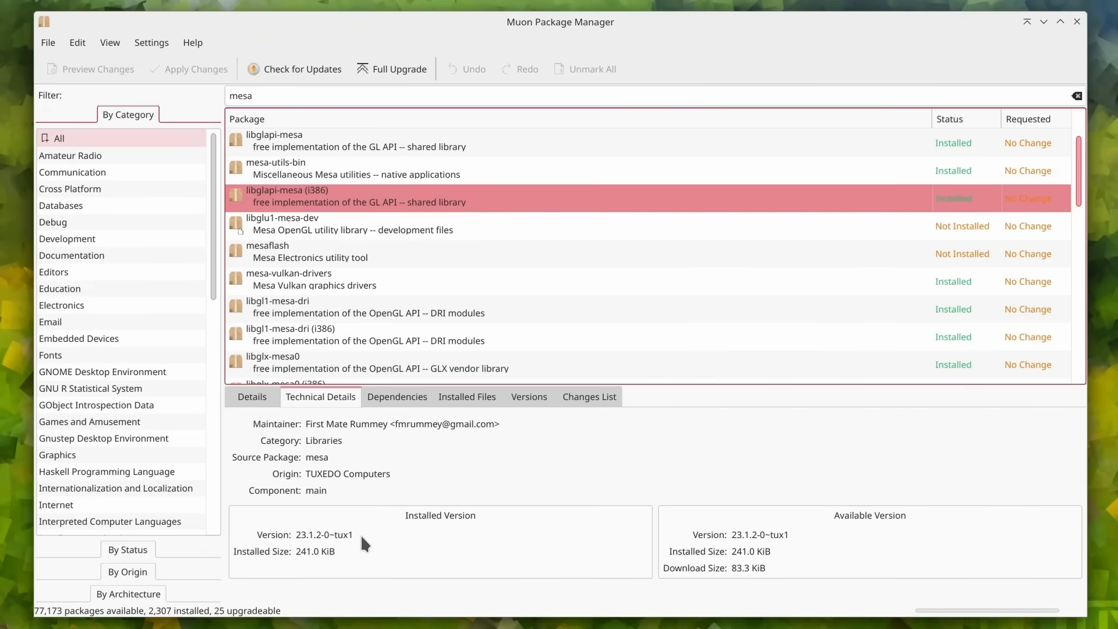
mouse_move(412, 535)
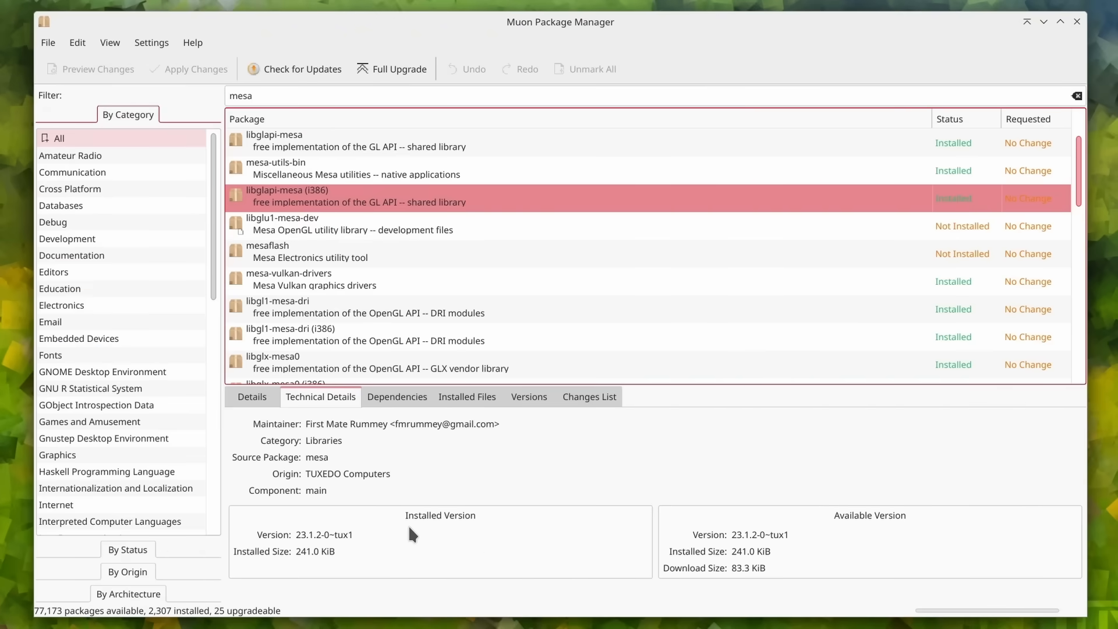
mouse_move(358, 547)
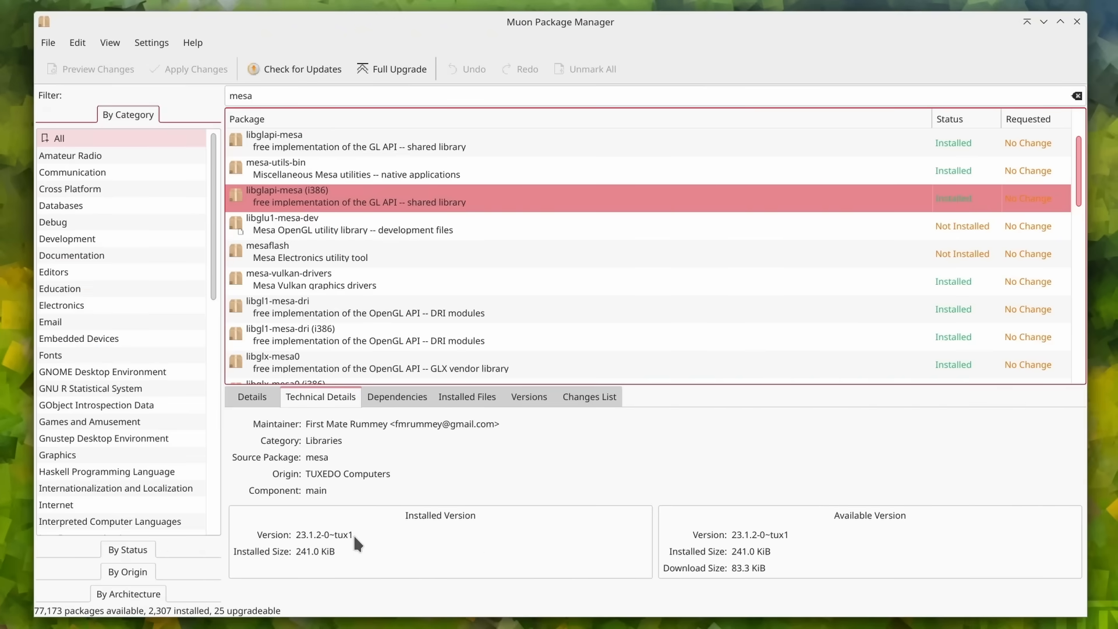
mouse_move(354, 534)
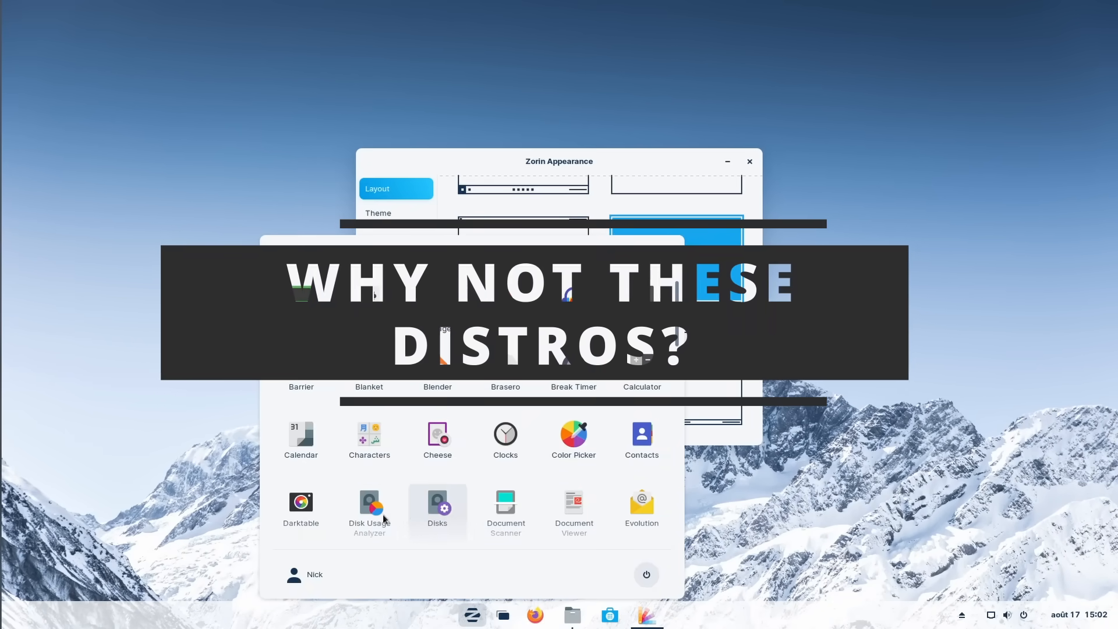
- Scroll the Zorin OS 16 technical details page down to Default software repositories
scroll("down", 3)
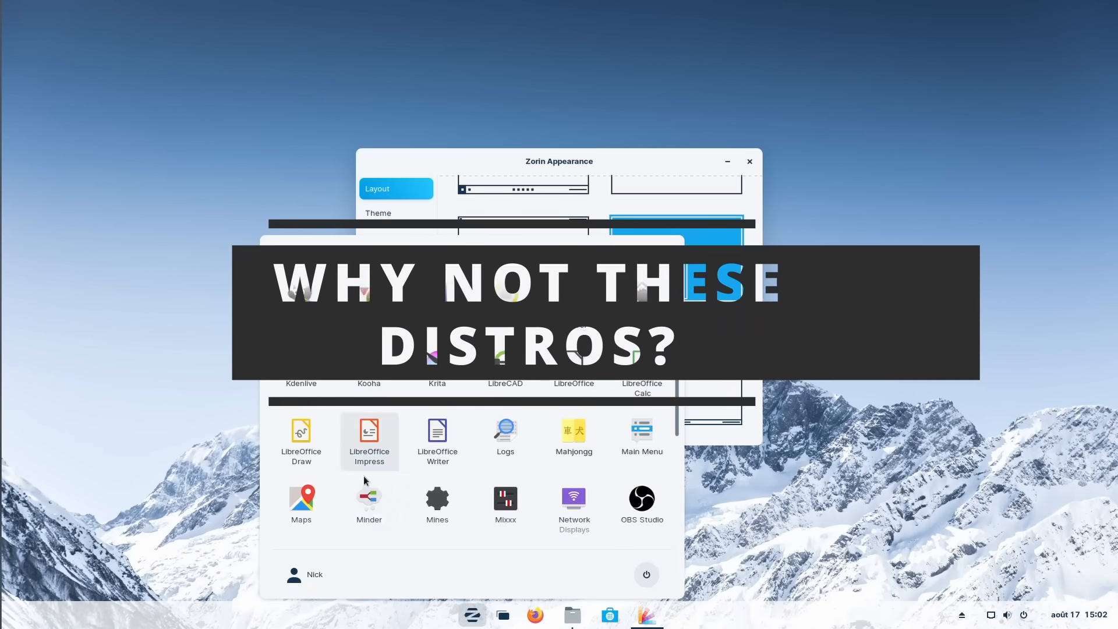
scroll("down", 3)
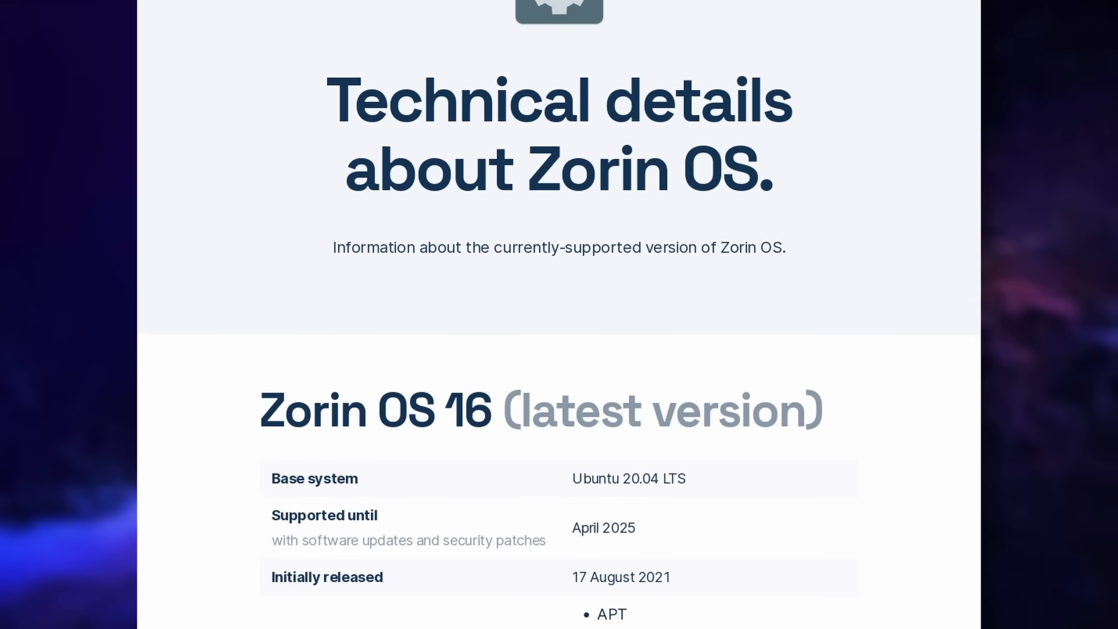
scroll("down", 3)
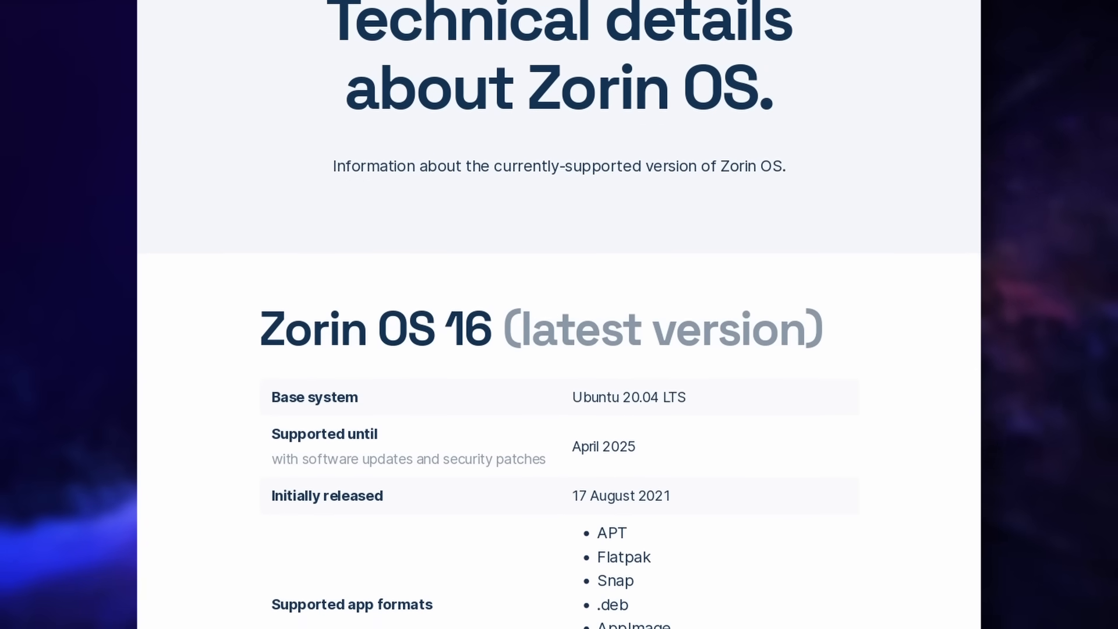
scroll("down", 3)
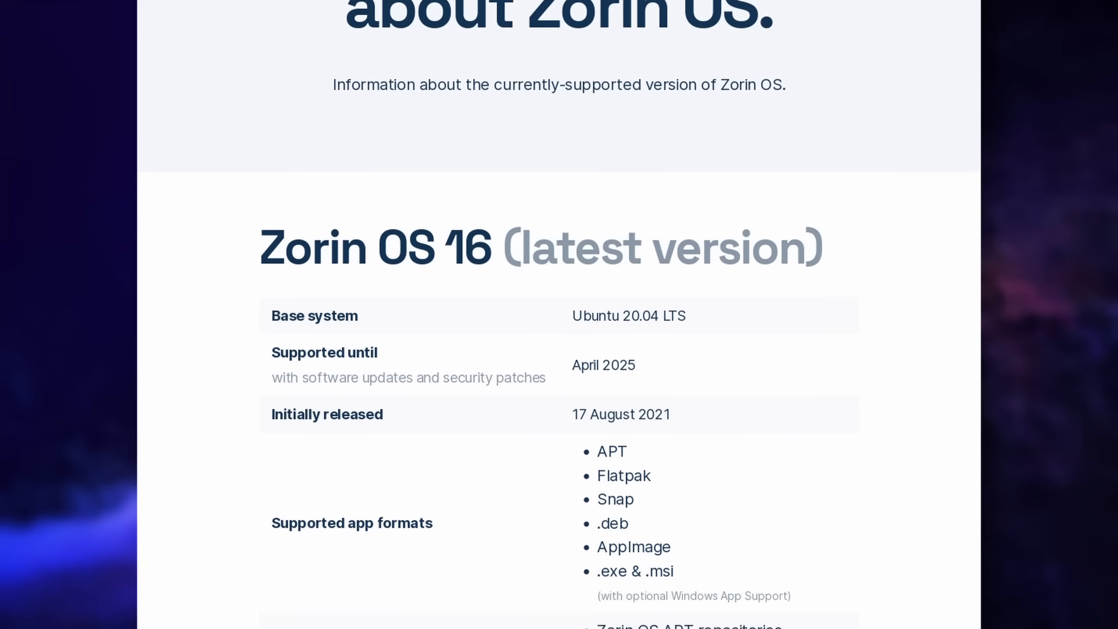
scroll("down", 3)
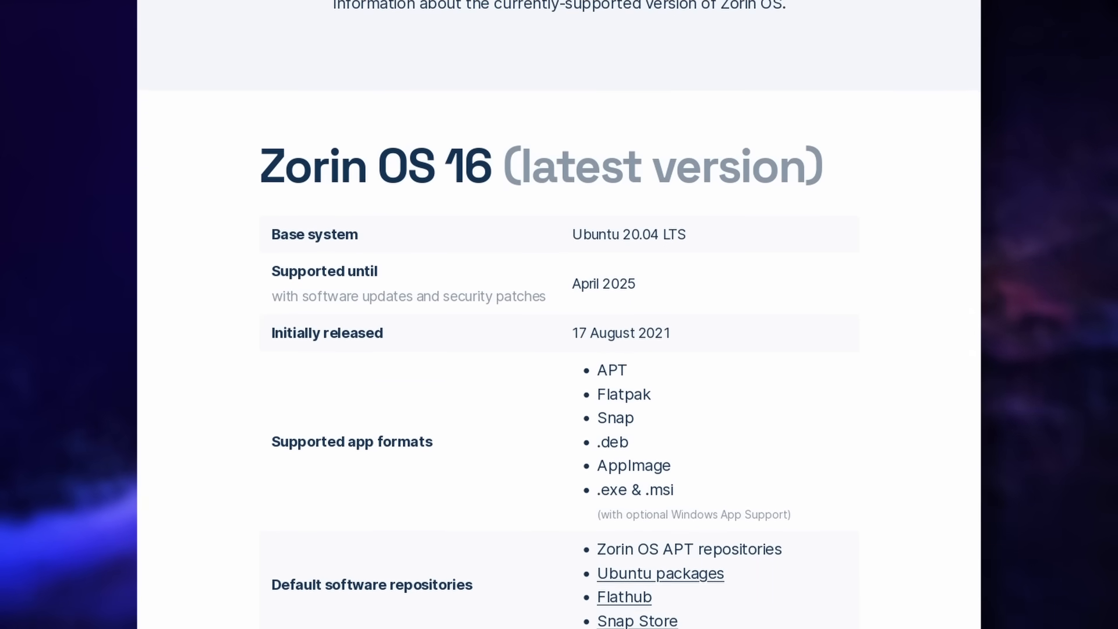
scroll("down", 3)
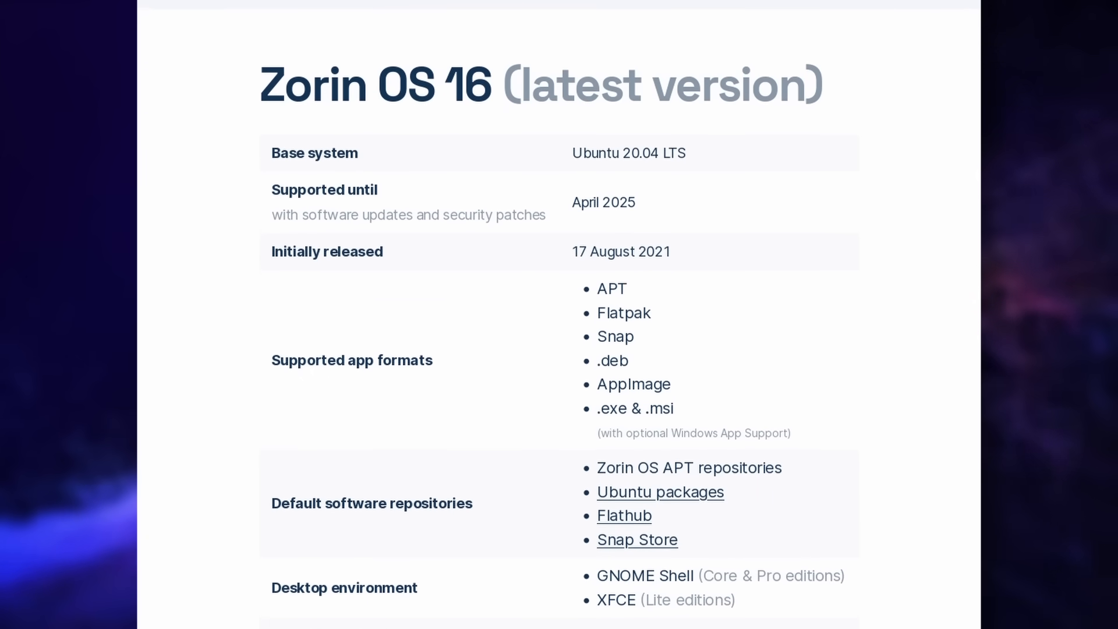
scroll("down", 3)
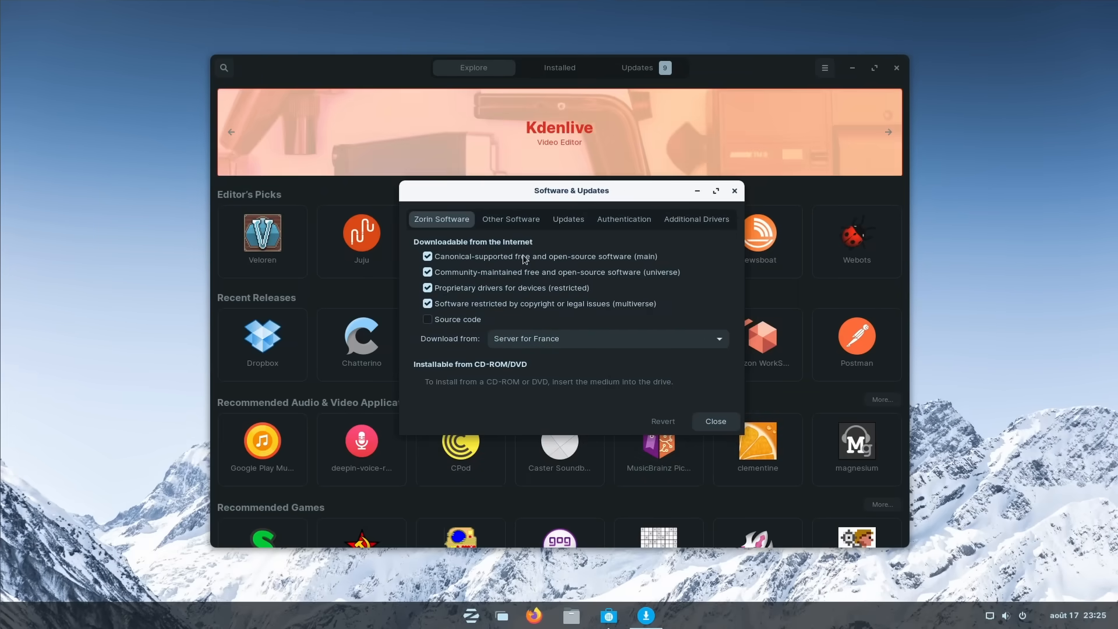
- View the additional software sources under Software & Updates' Other Software
left_click(510, 219)
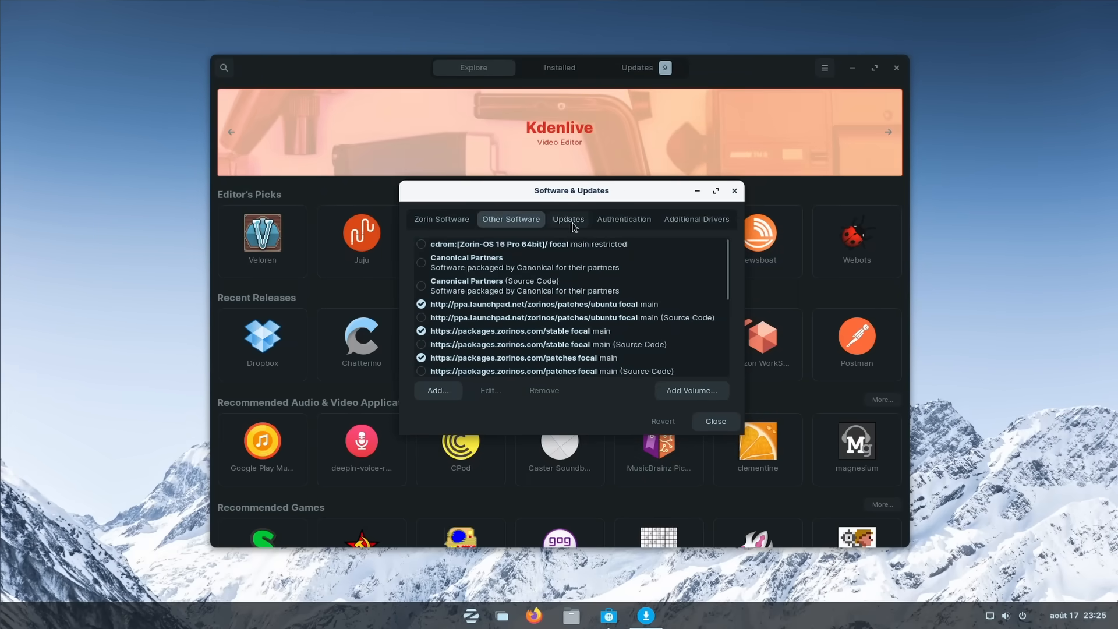
scroll("down", 3)
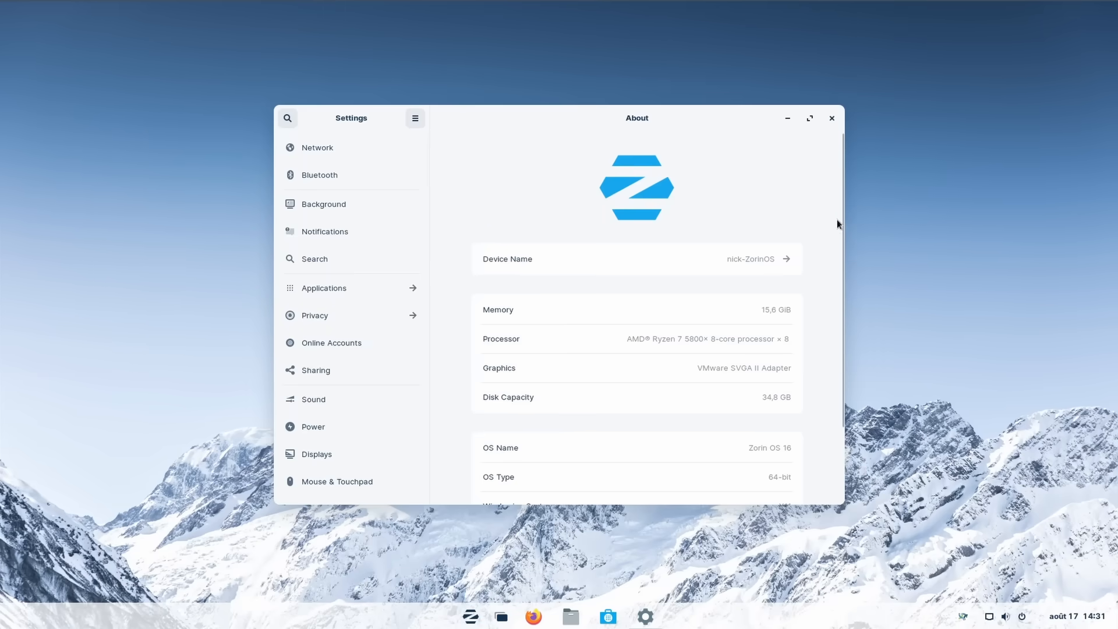
scroll("down", 3)
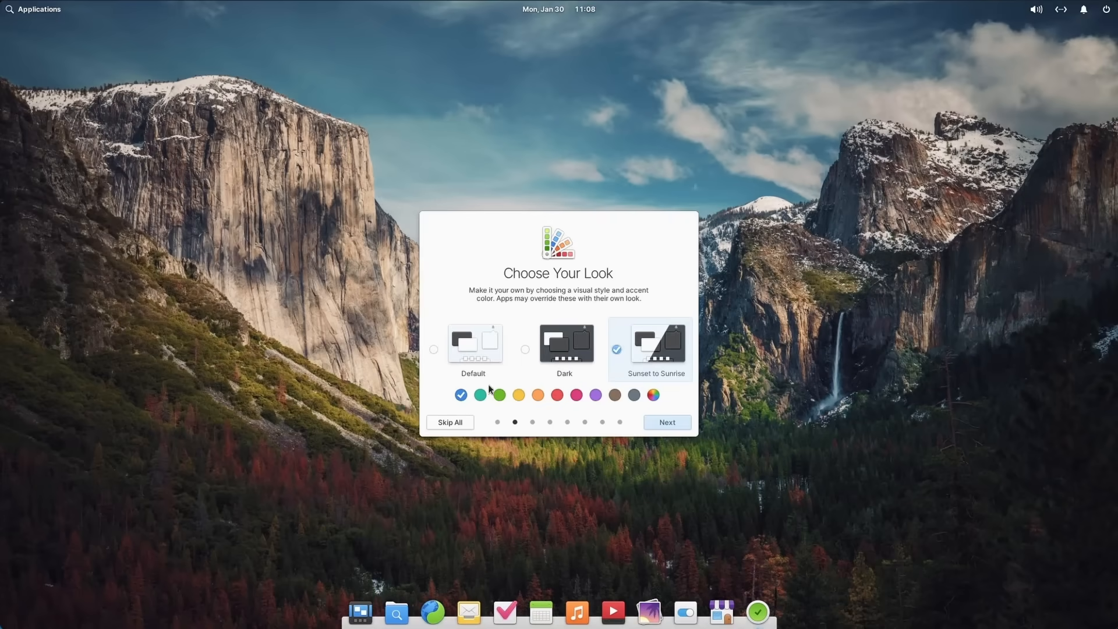
- Finish the setup wizard and get LibreOffice from Flathub, accepting the untrusted warning
left_click(667, 422)
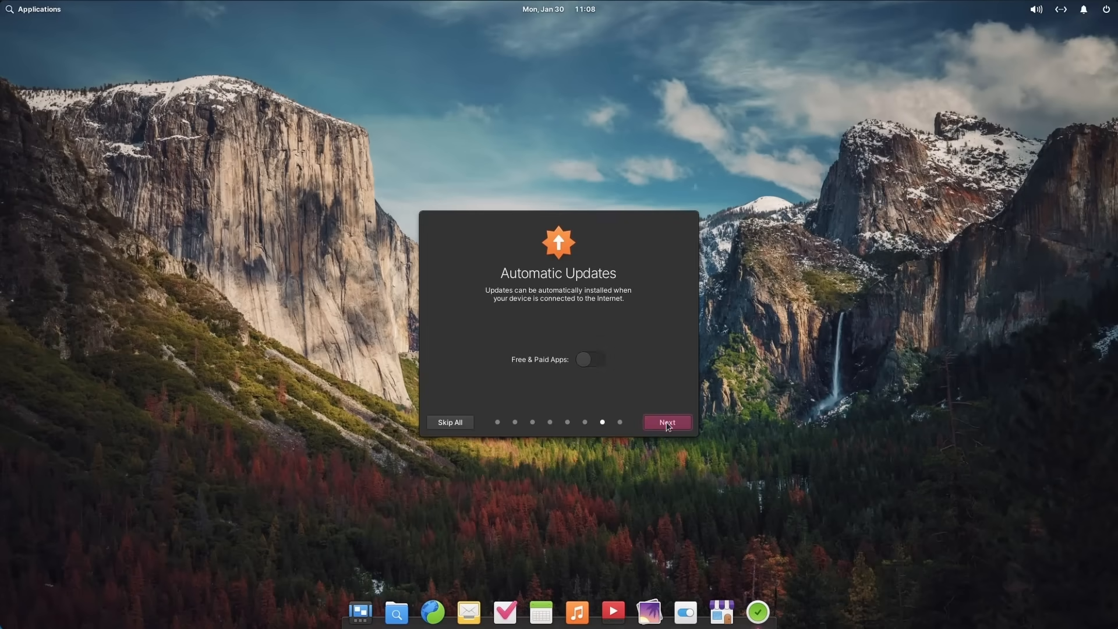
left_click(591, 360)
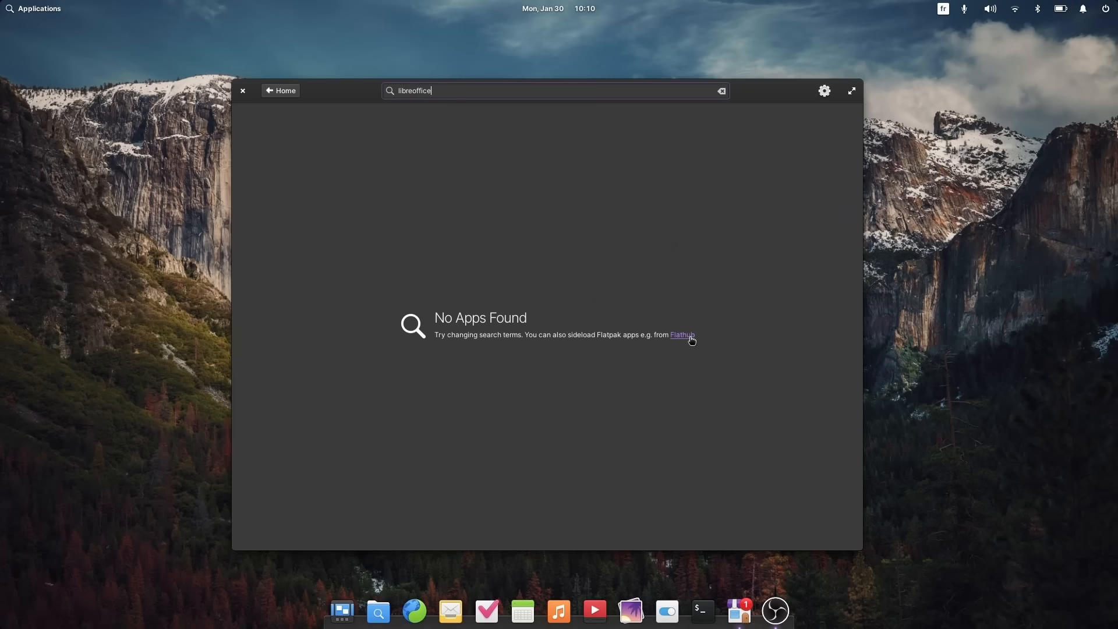
left_click(682, 335)
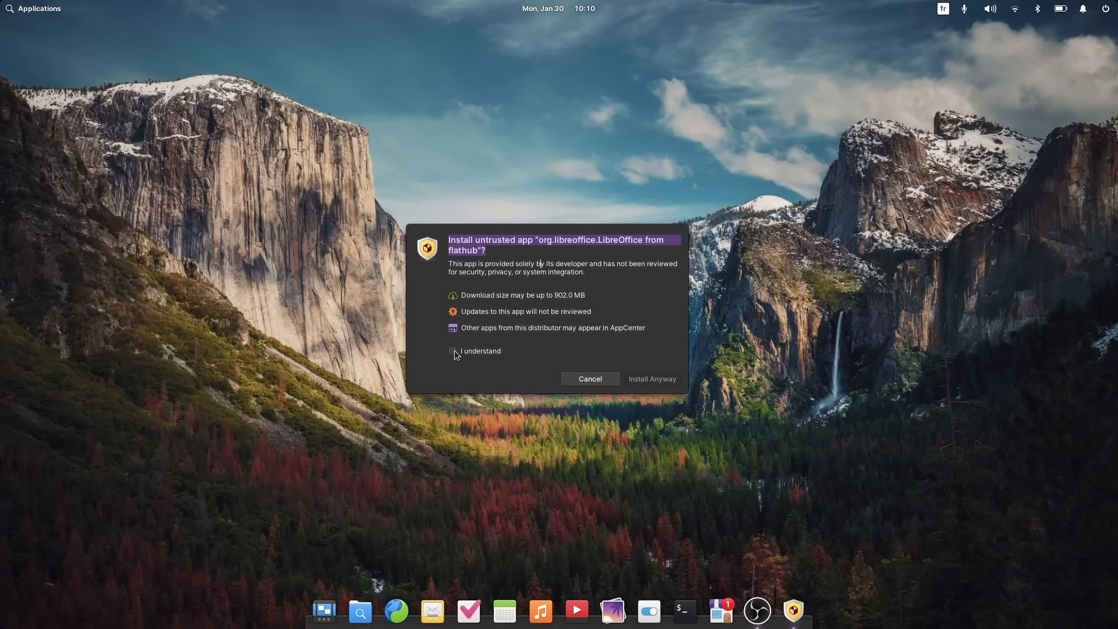
left_click(453, 351)
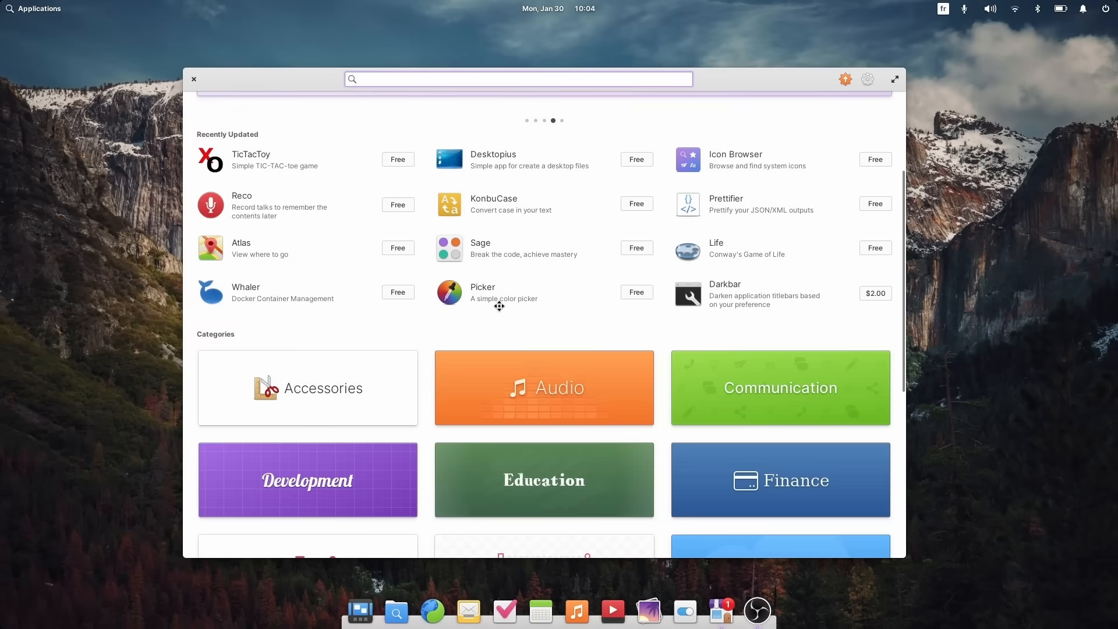
- Open the Desktopius app details and change the terminal background colour palette
left_click(493, 155)
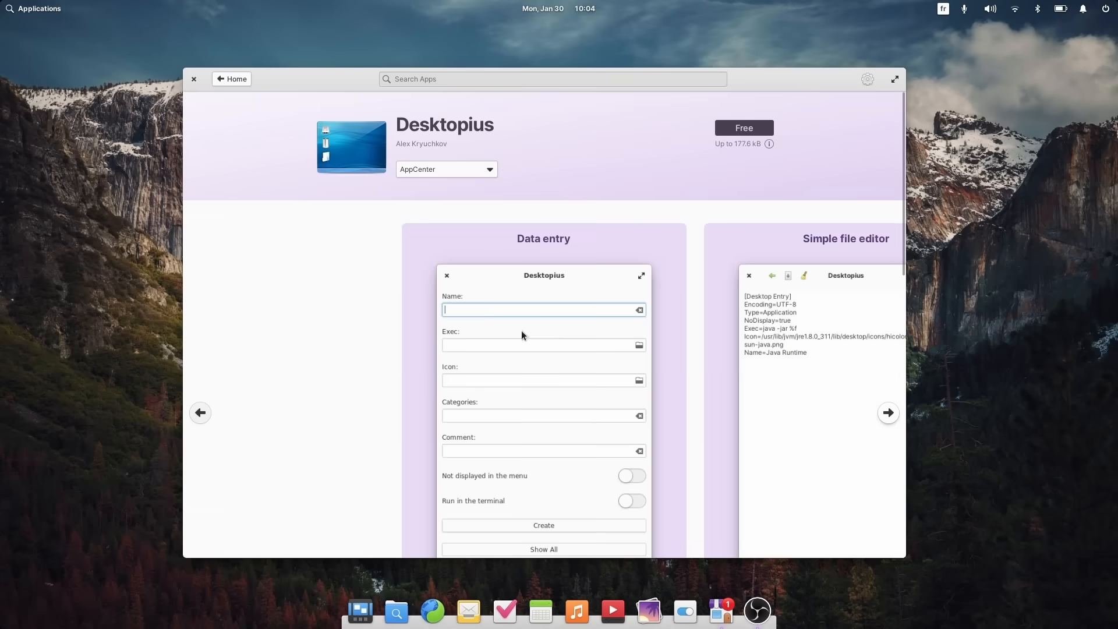
scroll("down", 3)
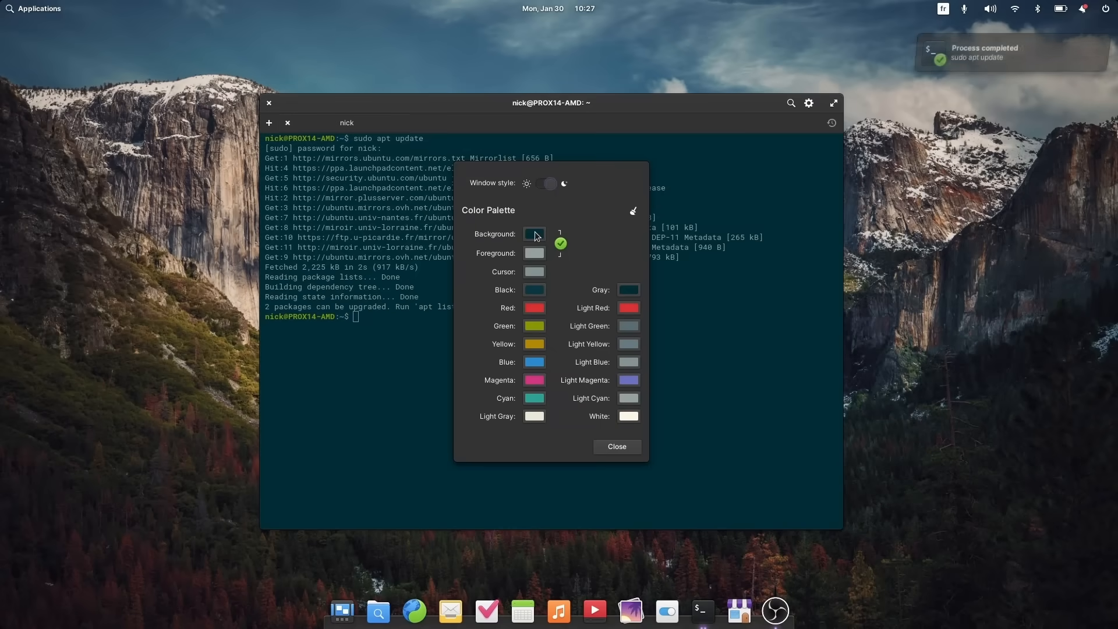
left_click(545, 183)
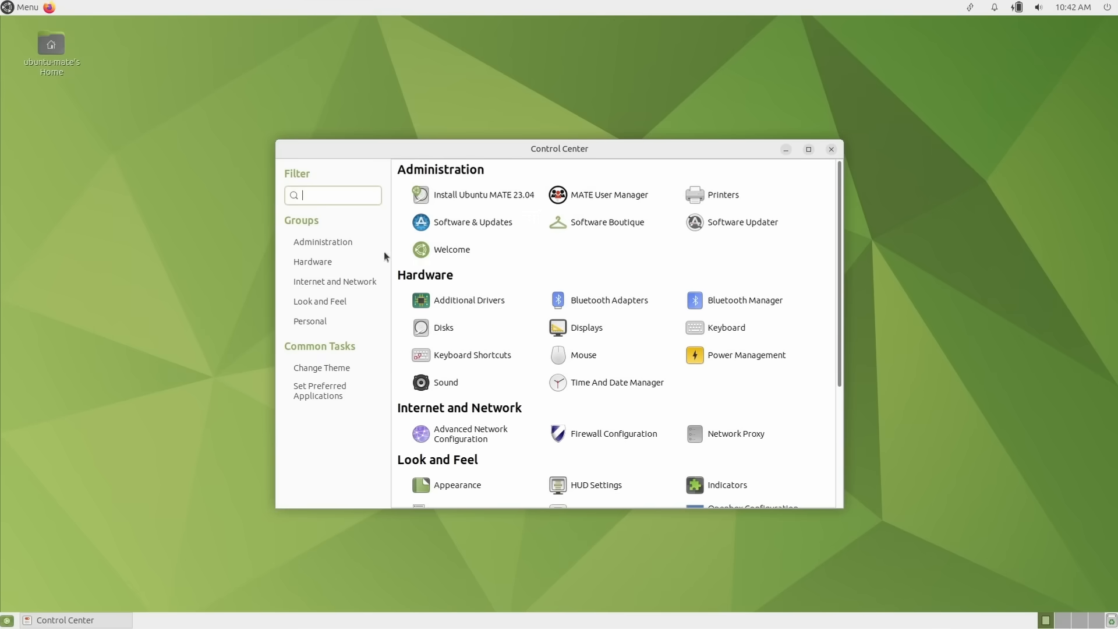
- Show MATE Control Center, Thunar's View menu, and Cinnamon's All Applications list
left_click(452, 249)
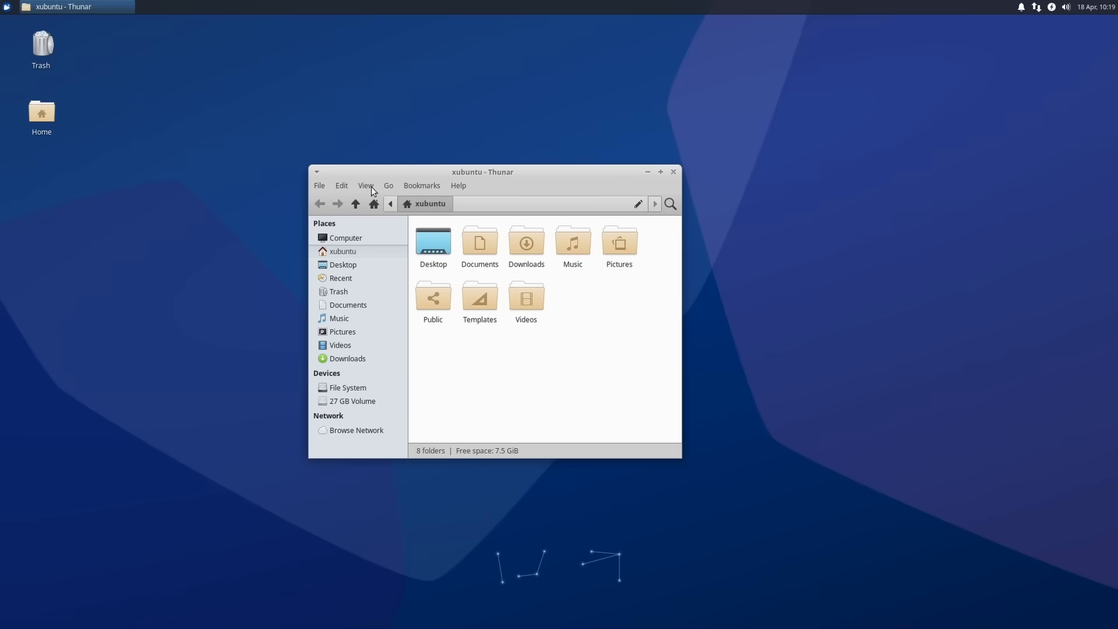
left_click(366, 185)
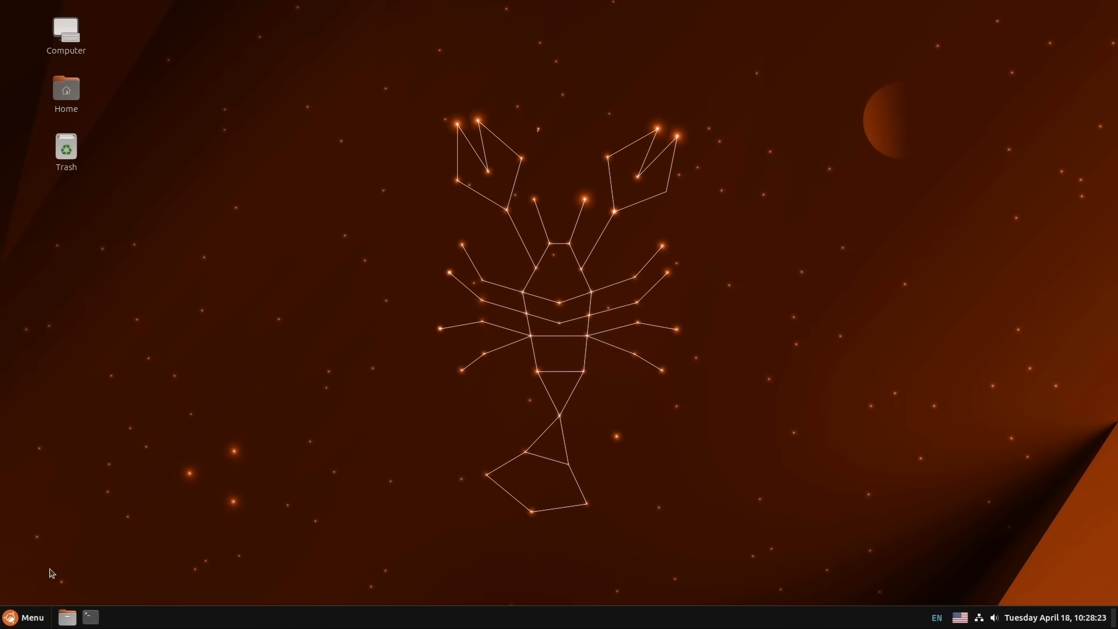
left_click(31, 618)
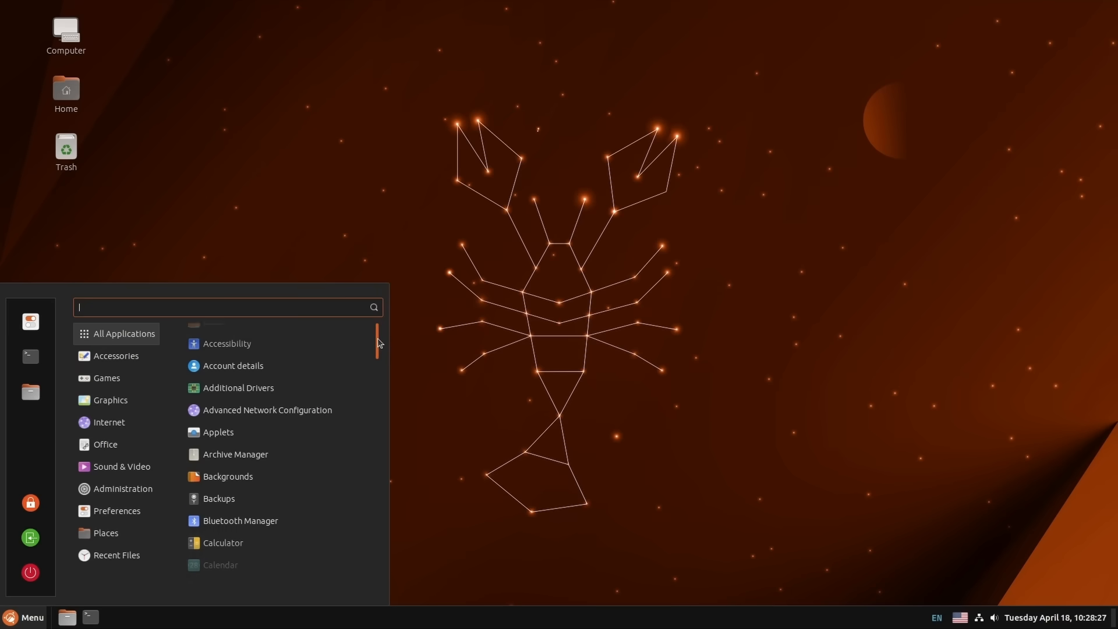
scroll("down", 3)
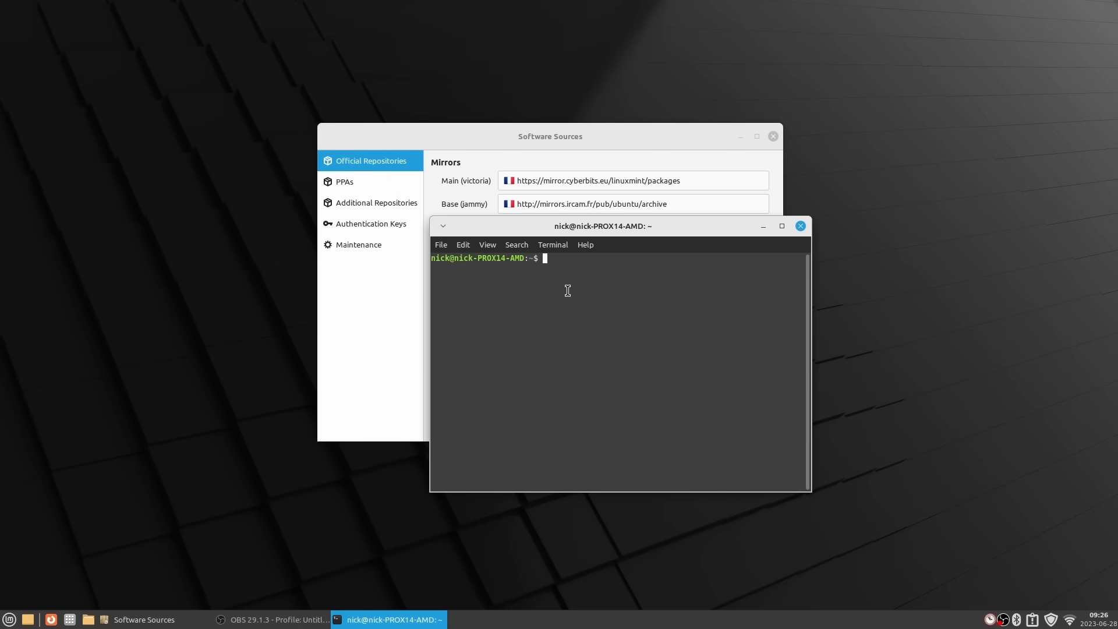
- Run uname -a, then start an apt install of ubuntu-gnome-desktop
type("uname -a")
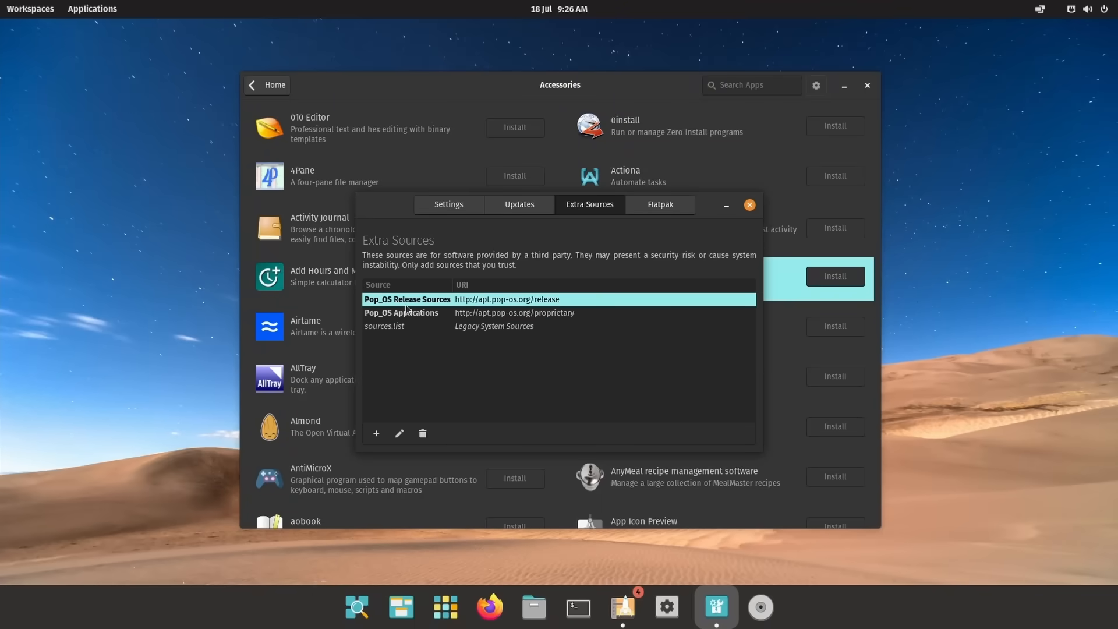
left_click(659, 204)
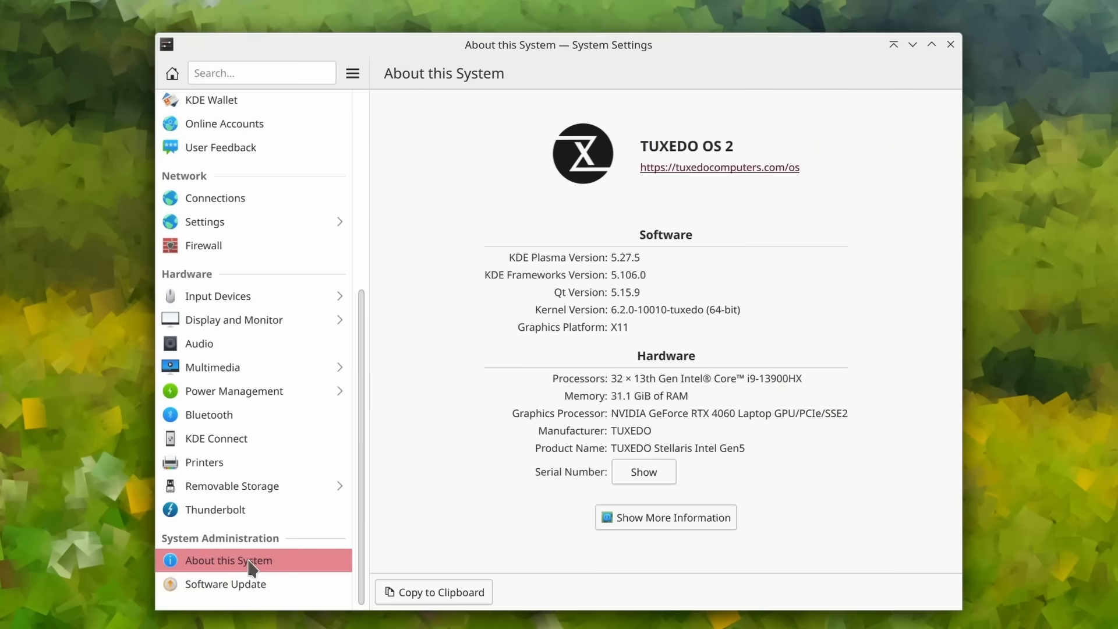
mouse_move(649, 153)
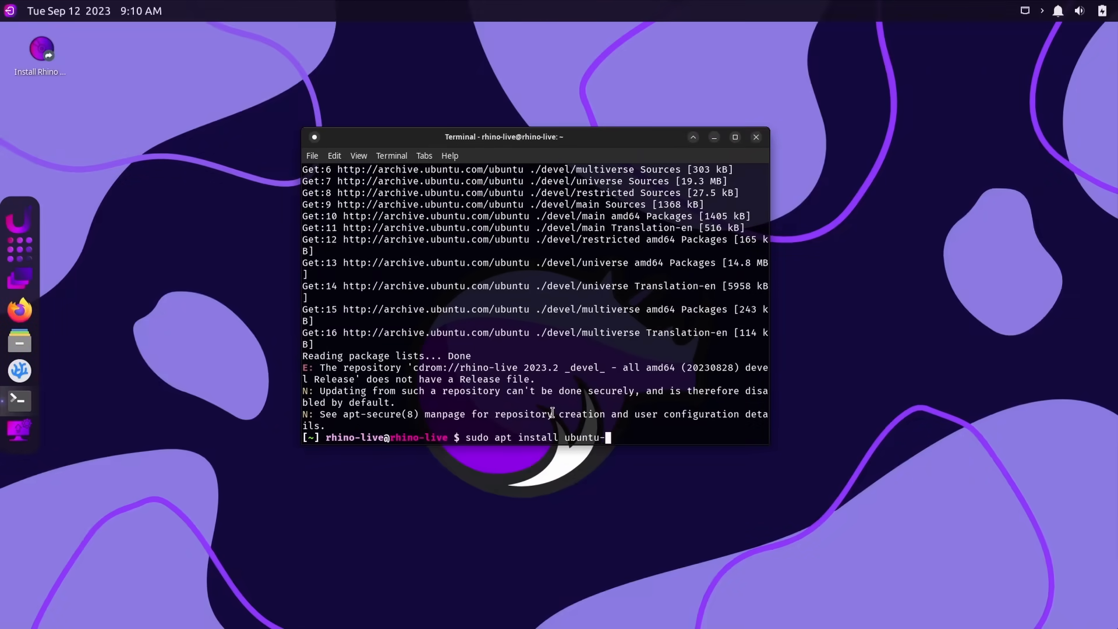
type("gnome-deskto")
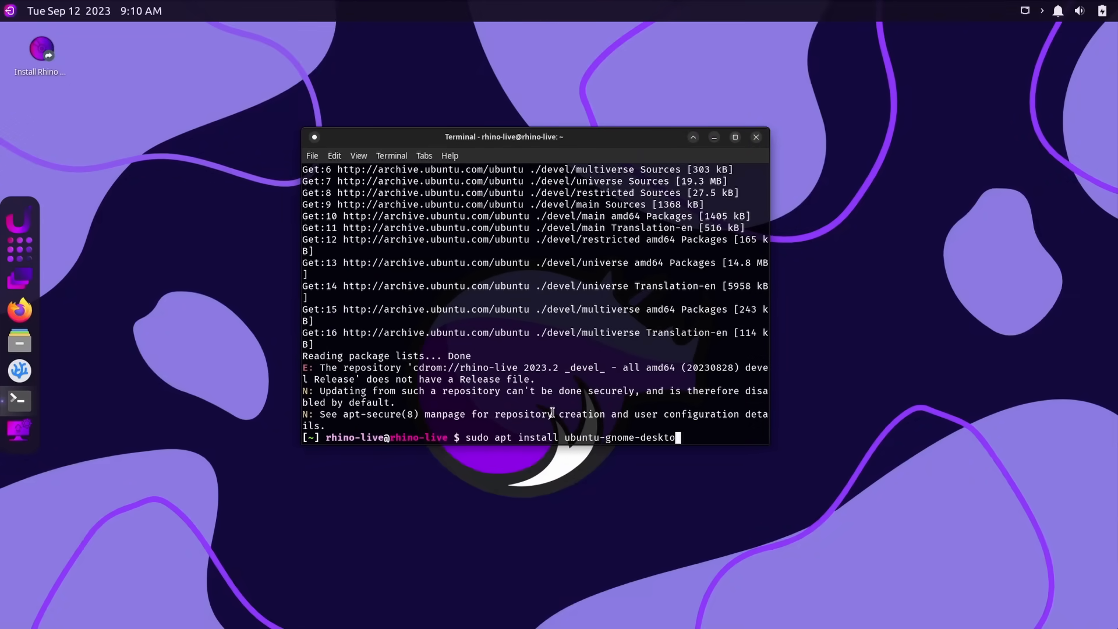
key("Return")
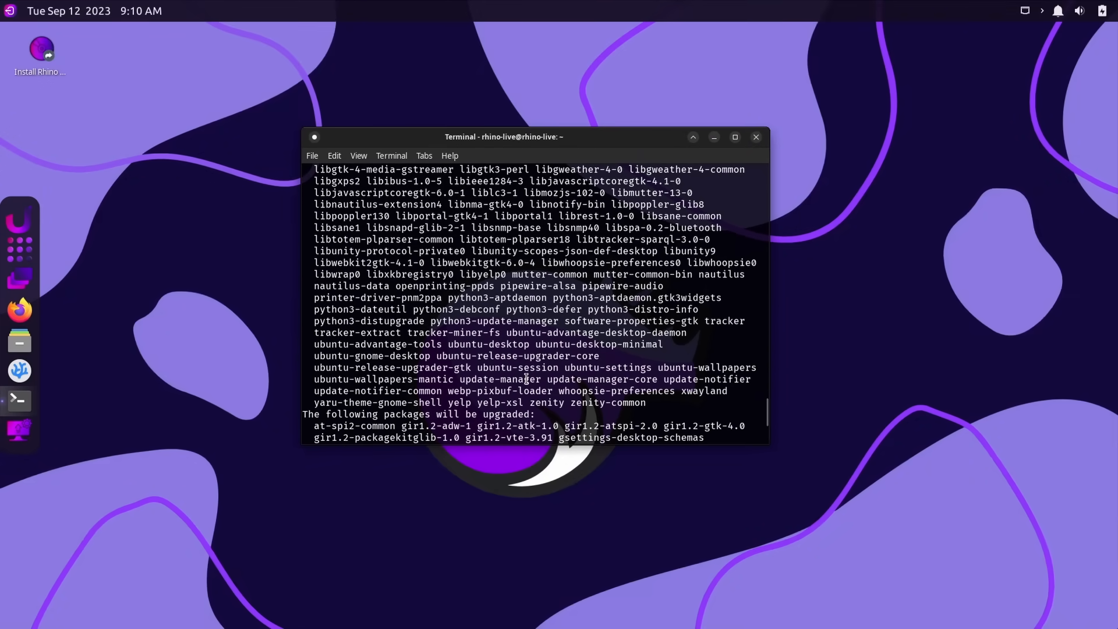